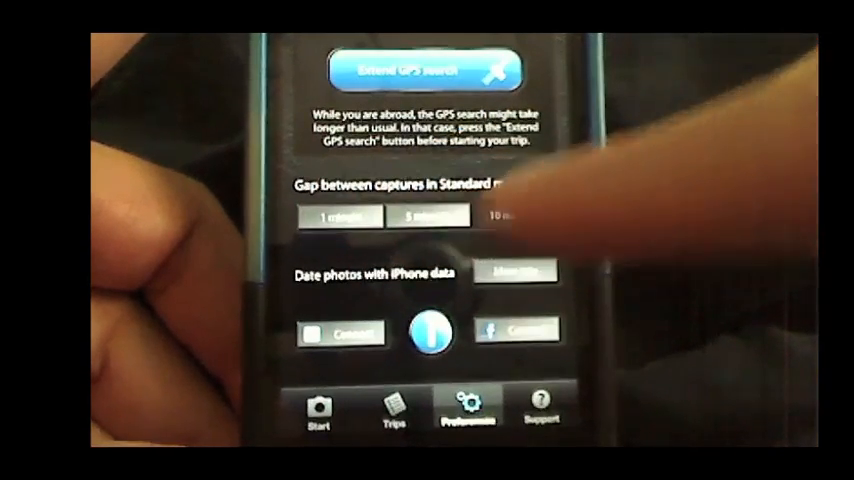
- Set the Standard-mode capture gap, then return to the list of four trips
click(516, 216)
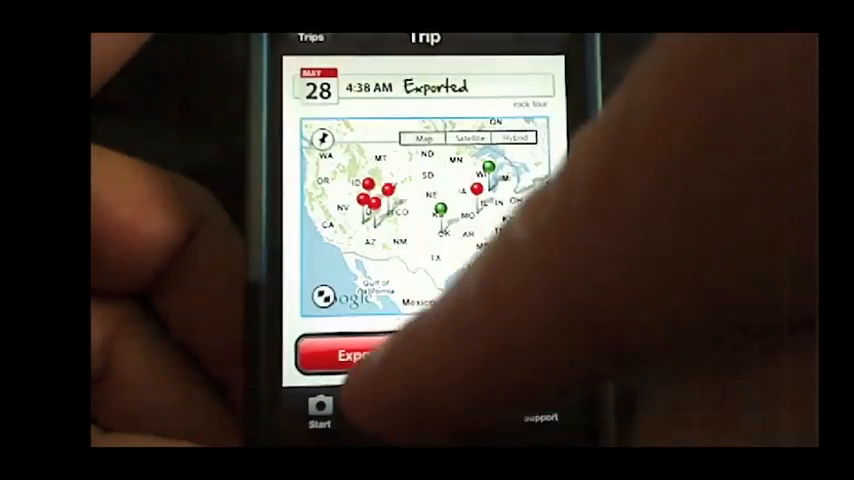
click(355, 355)
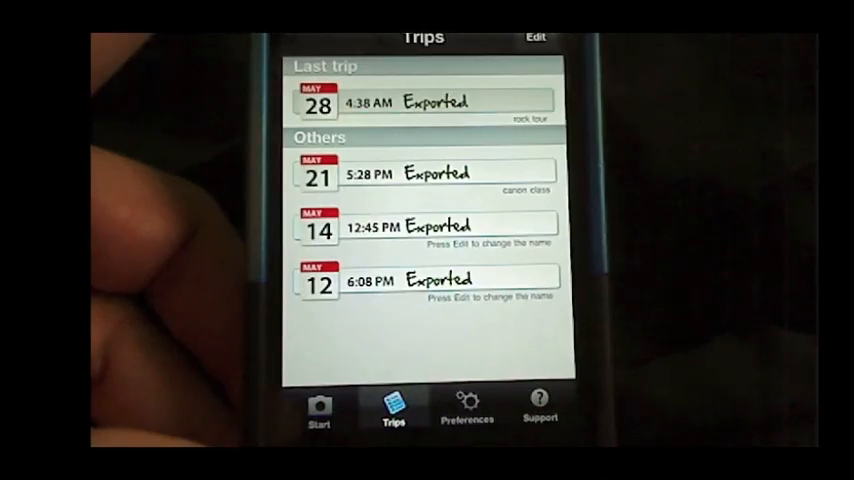
- Open Support and the 'gps4cam in 5 steps' guide at Step 1
click(420, 102)
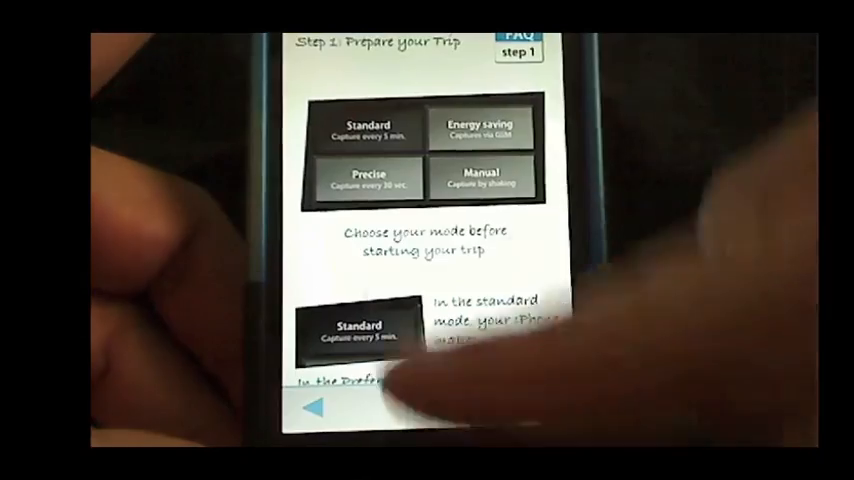
- Leave the step guide and open Frequently Asked Questions
click(539, 410)
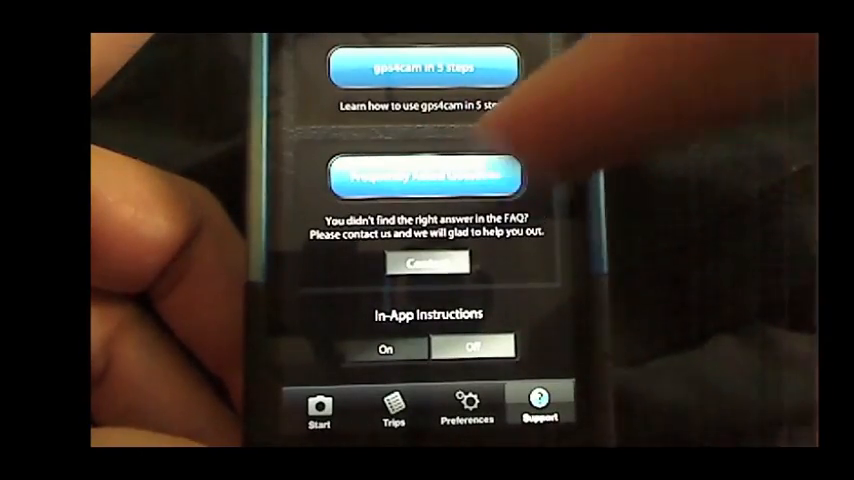
click(408, 175)
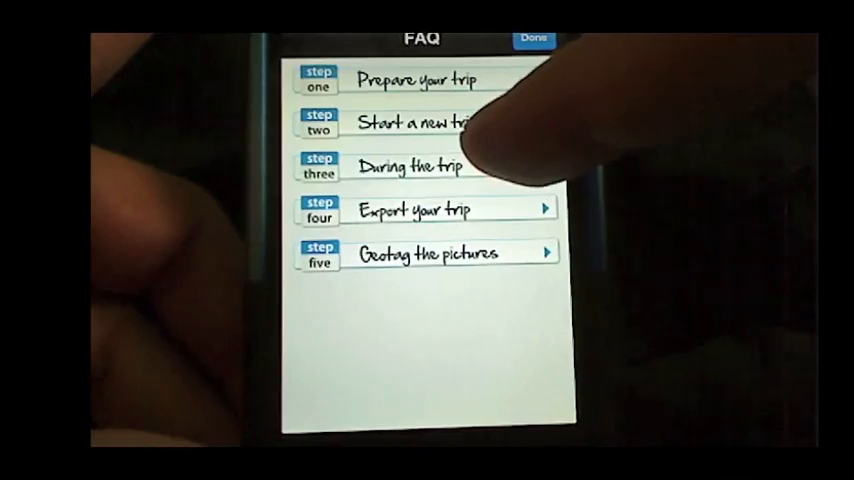
- Expand the FAQ questions for step three (during the trip) and step four (exporting)
click(440, 165)
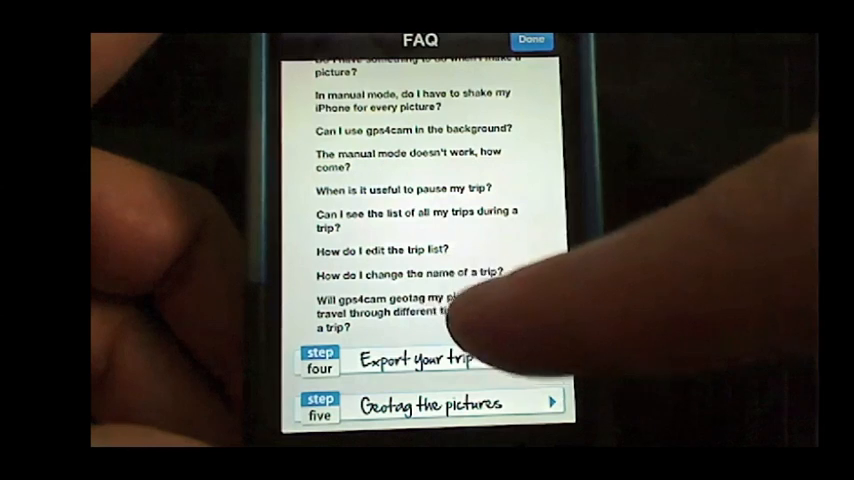
click(430, 305)
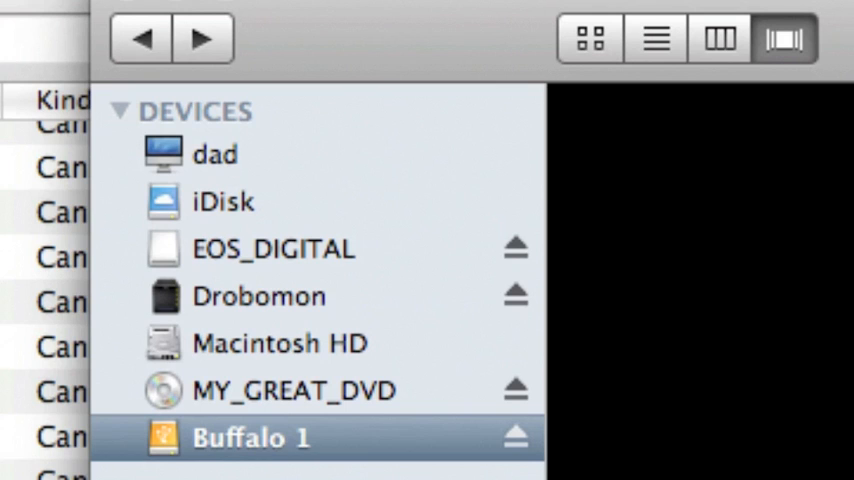
mouse_move(258, 458)
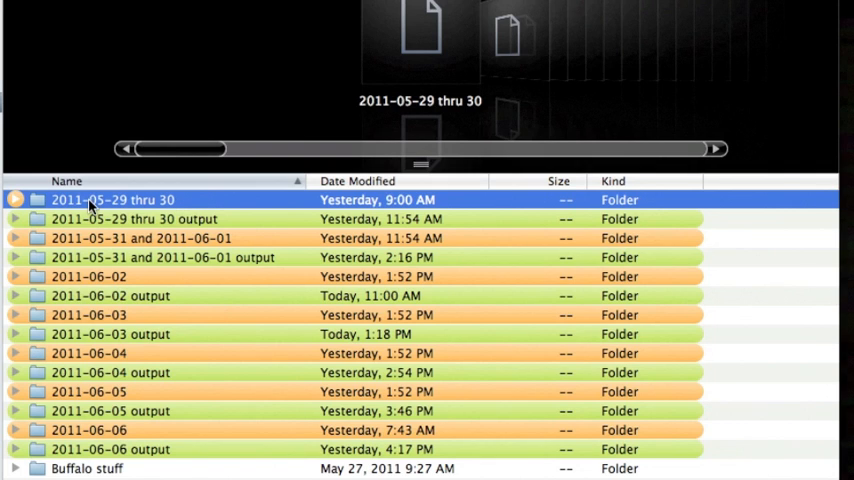
mouse_move(127, 207)
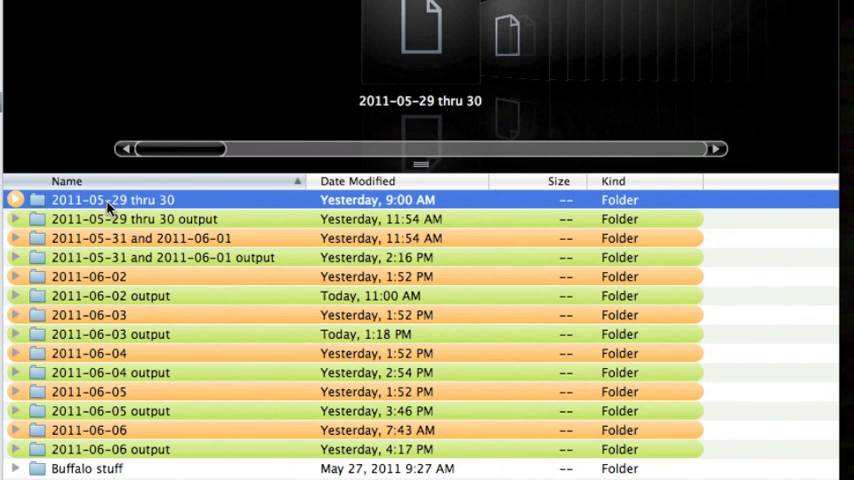
mouse_move(167, 210)
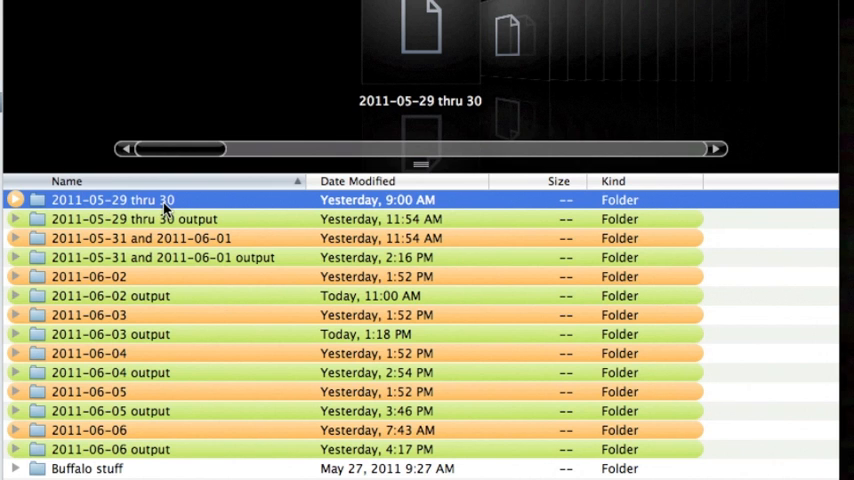
- Open the 2011-05-29 thru 30 folder and select IMG_9473.CR2
double_click(113, 200)
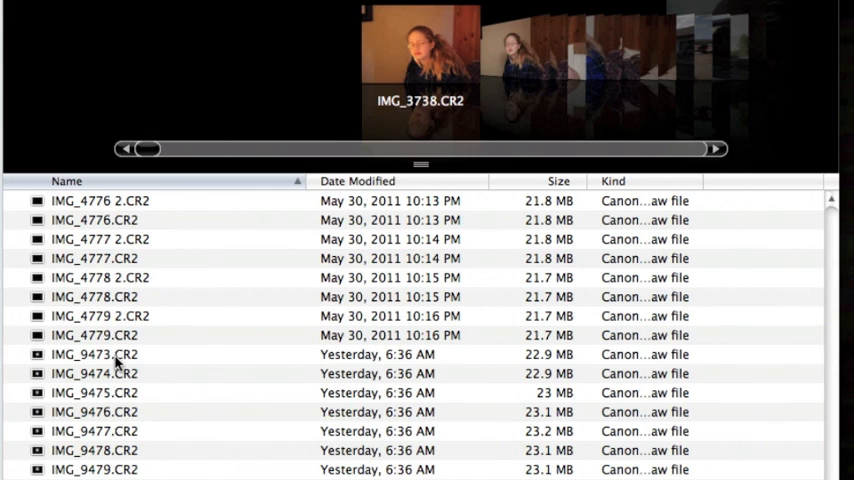
click(94, 354)
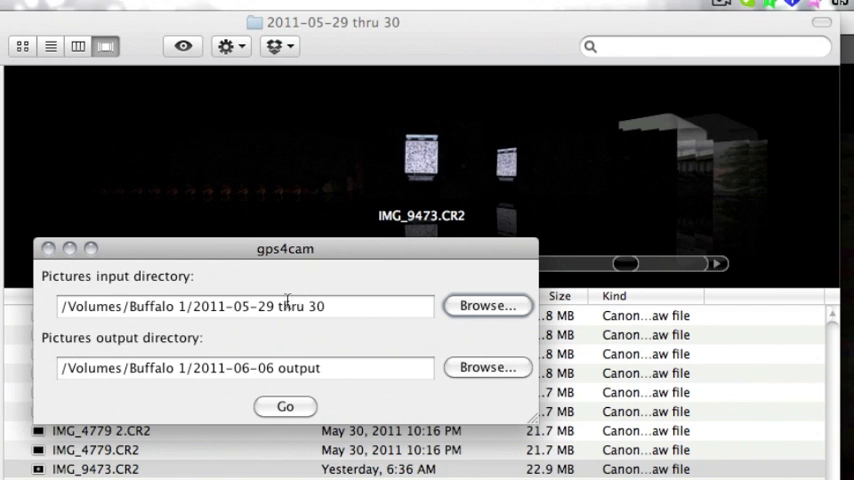
- Set the pictures output directory to the 2011-05-29 thru 30 output folder
click(487, 305)
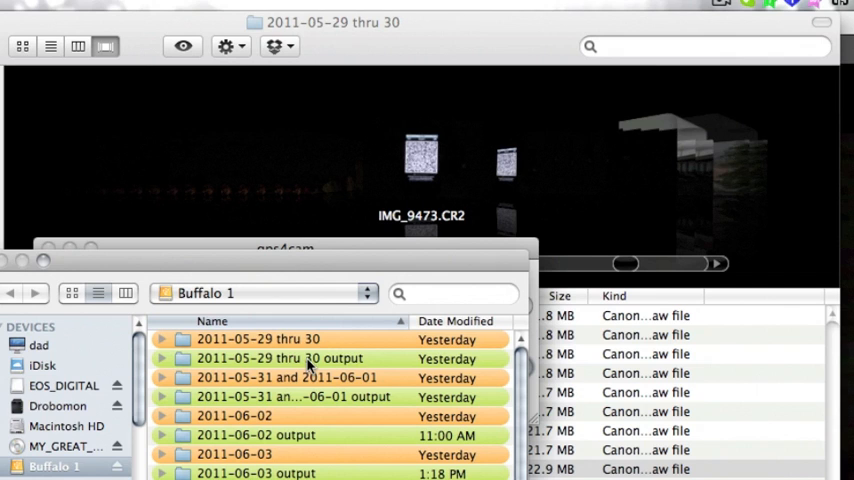
click(280, 358)
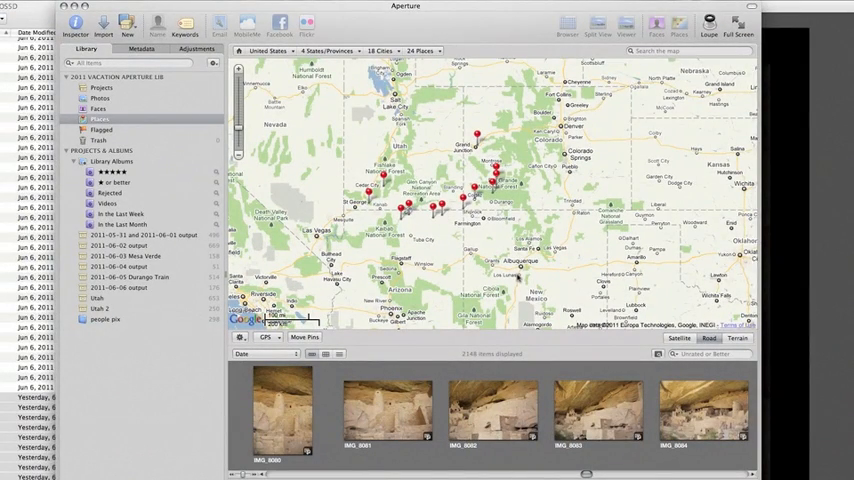
mouse_move(517, 278)
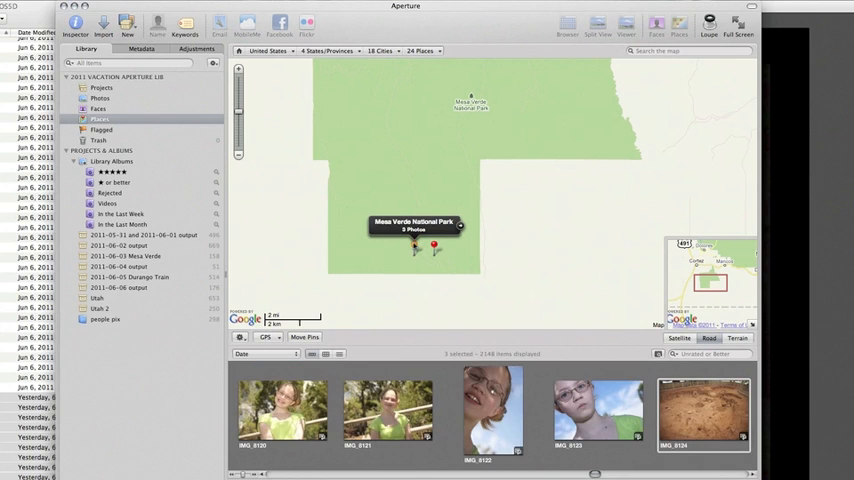
- Zoom the Places map into the Mesa Verde photo locations
click(432, 247)
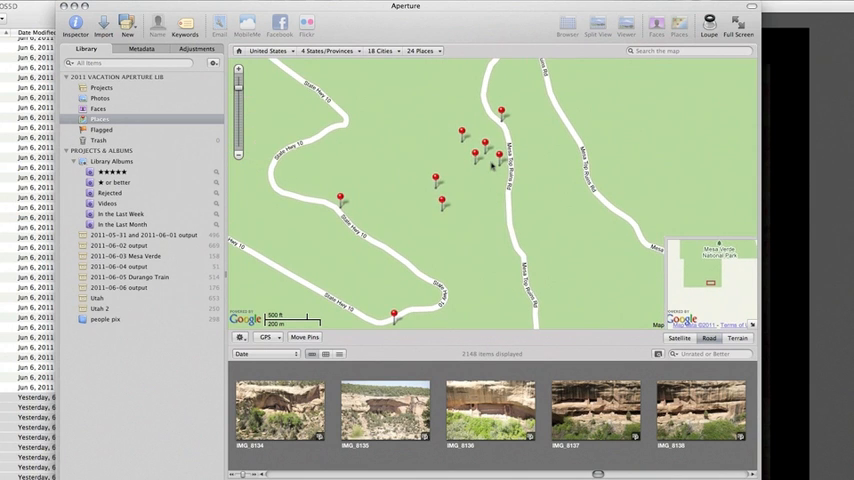
- Show the photos from a pin near Mesa Top Ruins Rd
click(498, 155)
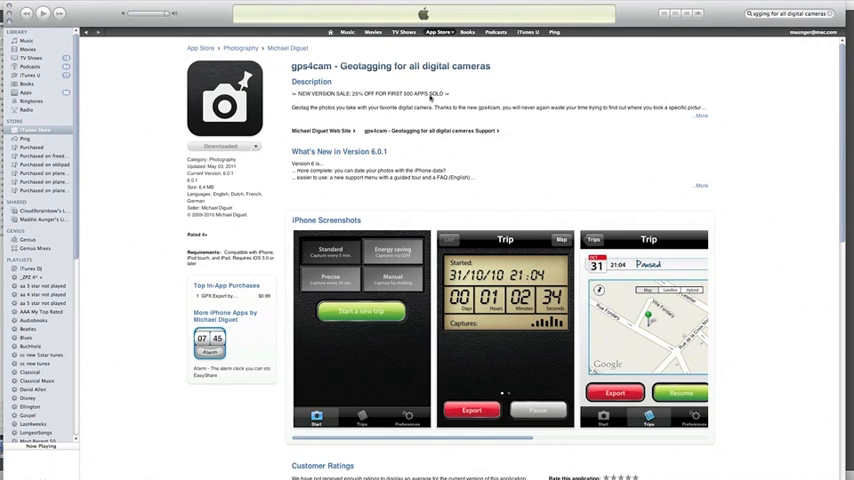
mouse_move(447, 116)
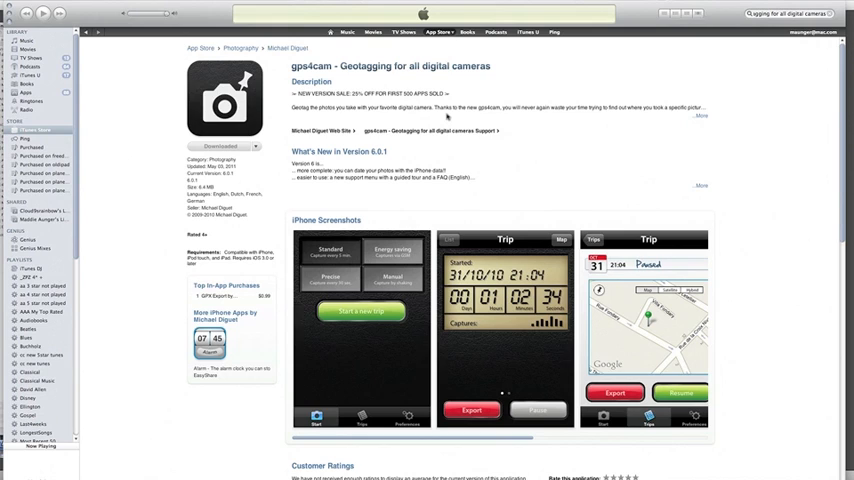